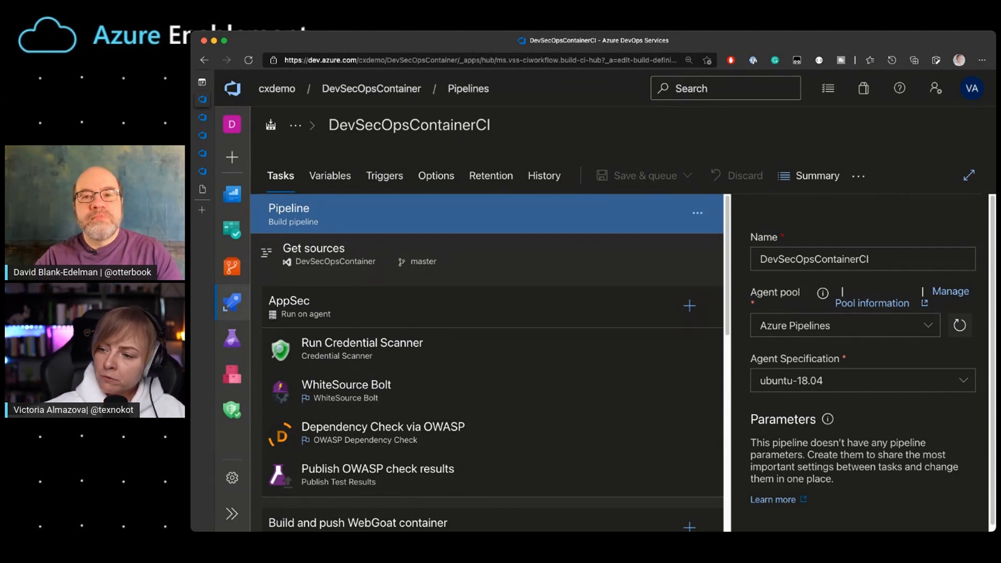
# Bring up run #198 of DevSecOpsContainerCI and enter its job logs view
pyautogui.scroll(-3)
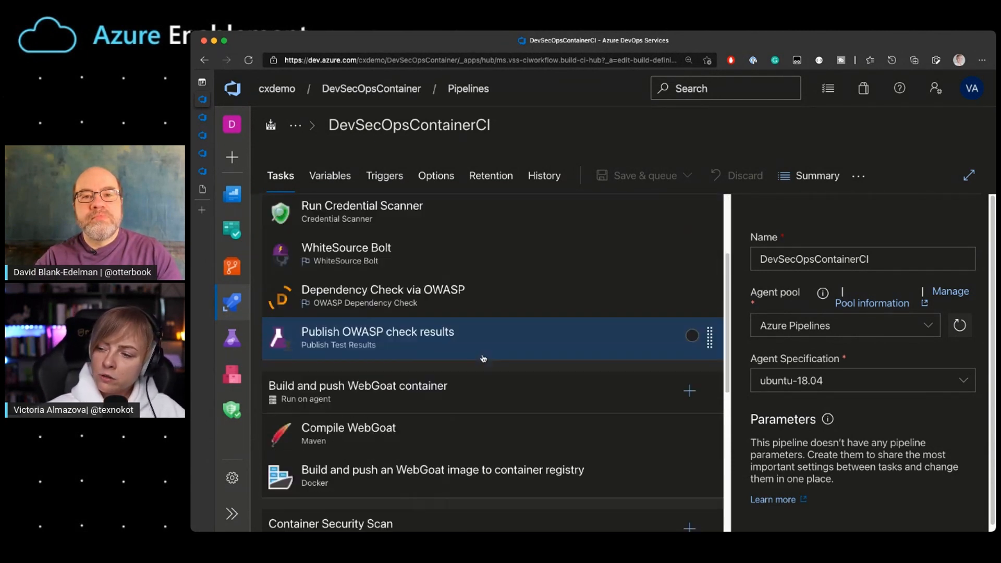
pyautogui.scroll(-3)
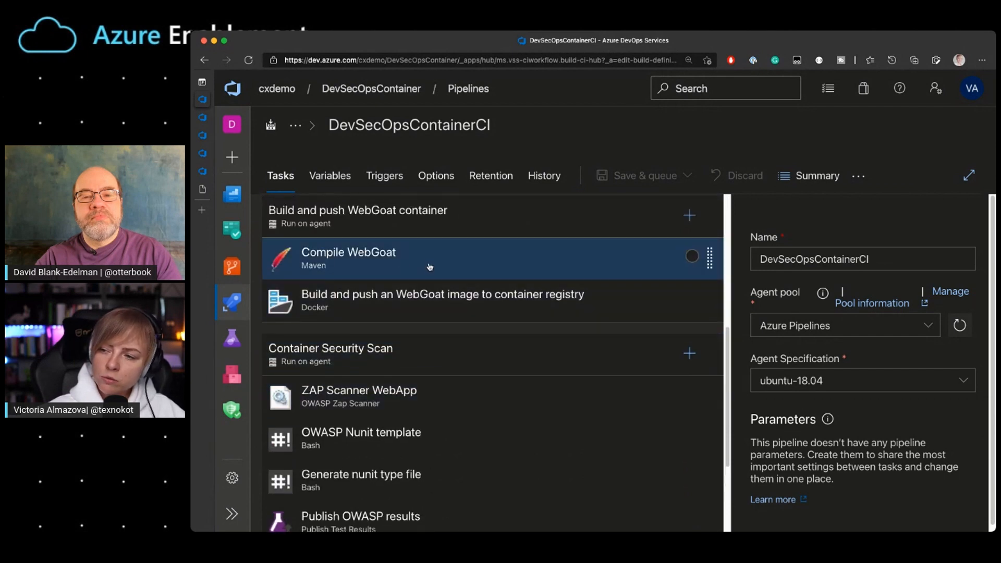
pyautogui.click(442, 300)
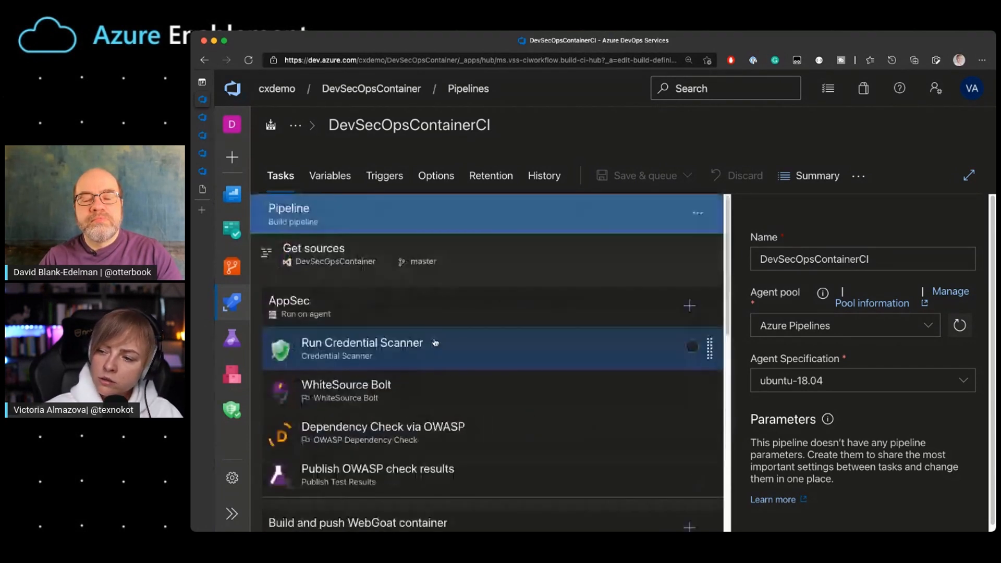
pyautogui.click(447, 391)
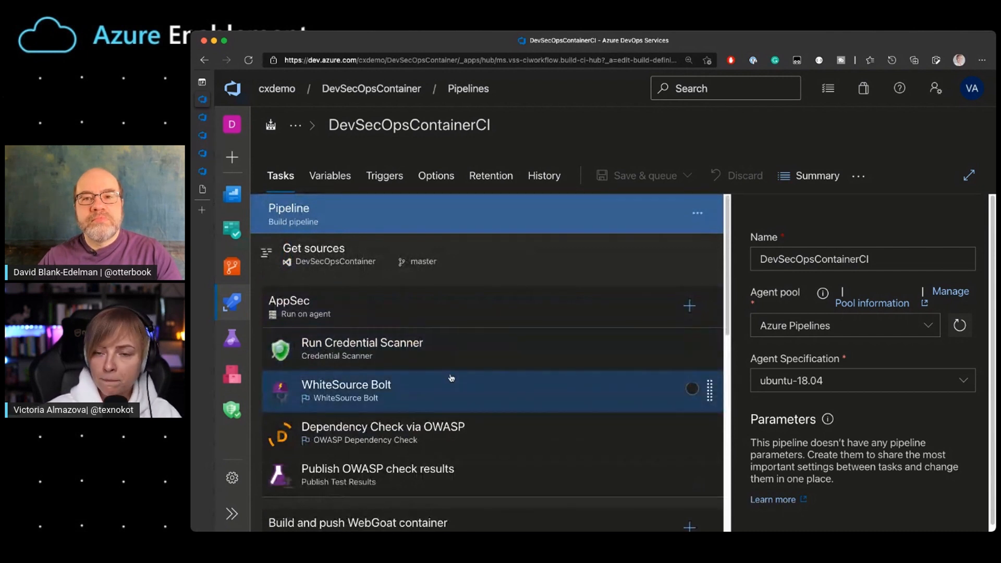
pyautogui.moveTo(458, 391)
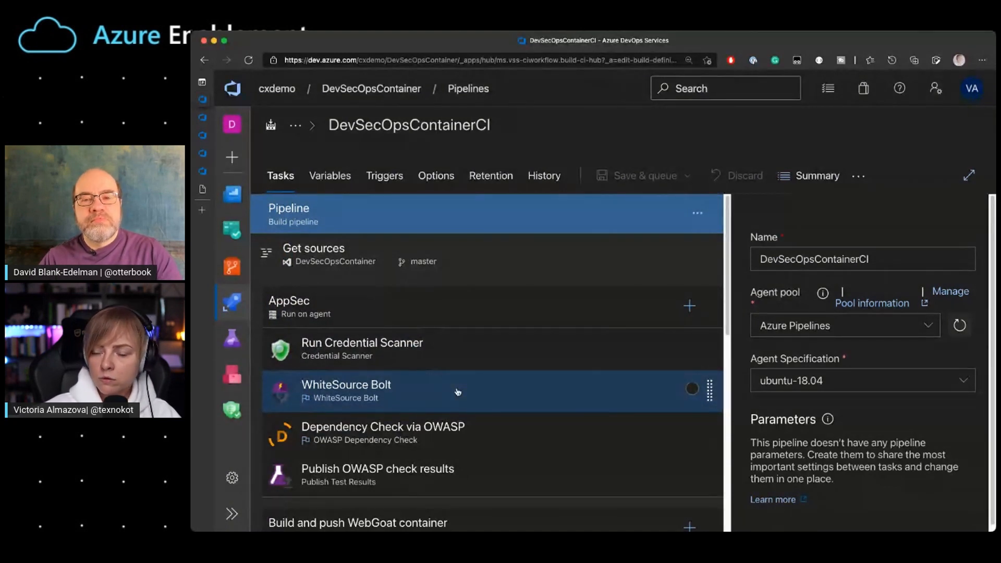
pyautogui.click(362, 348)
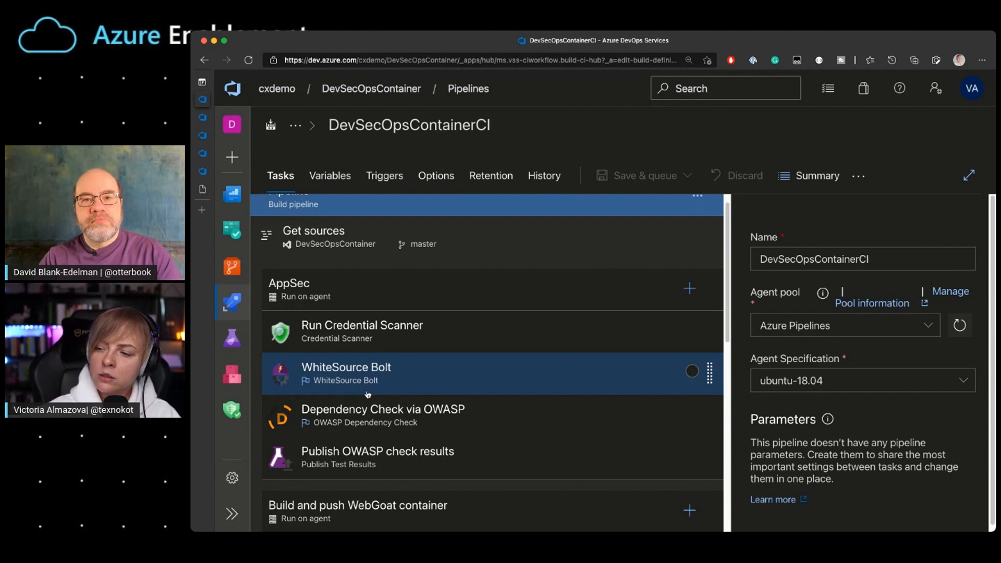
pyautogui.click(382, 415)
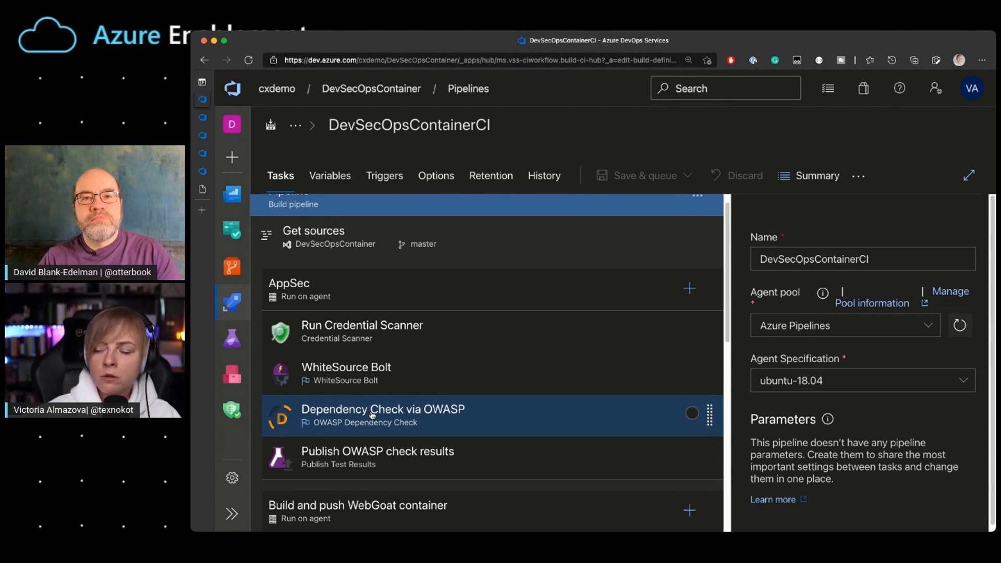
pyautogui.moveTo(453, 419)
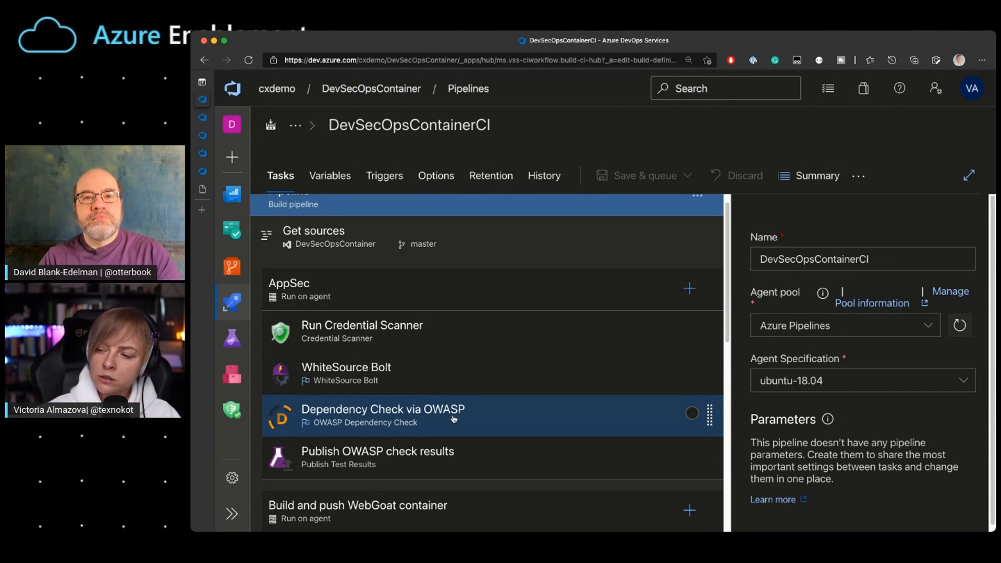
# Browse through the job's steps, expanding their log output one by one
pyautogui.scroll(-3)
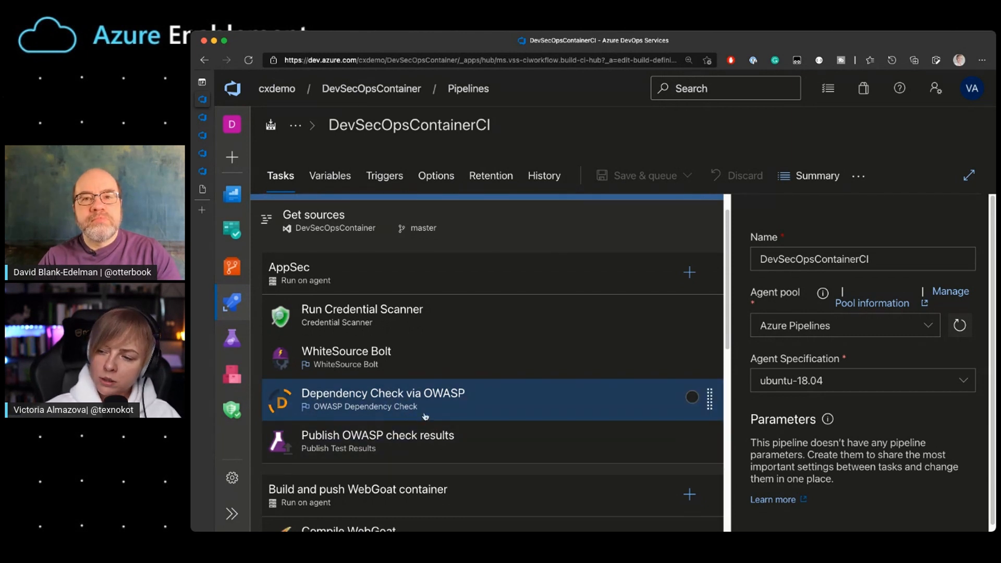
pyautogui.click(377, 440)
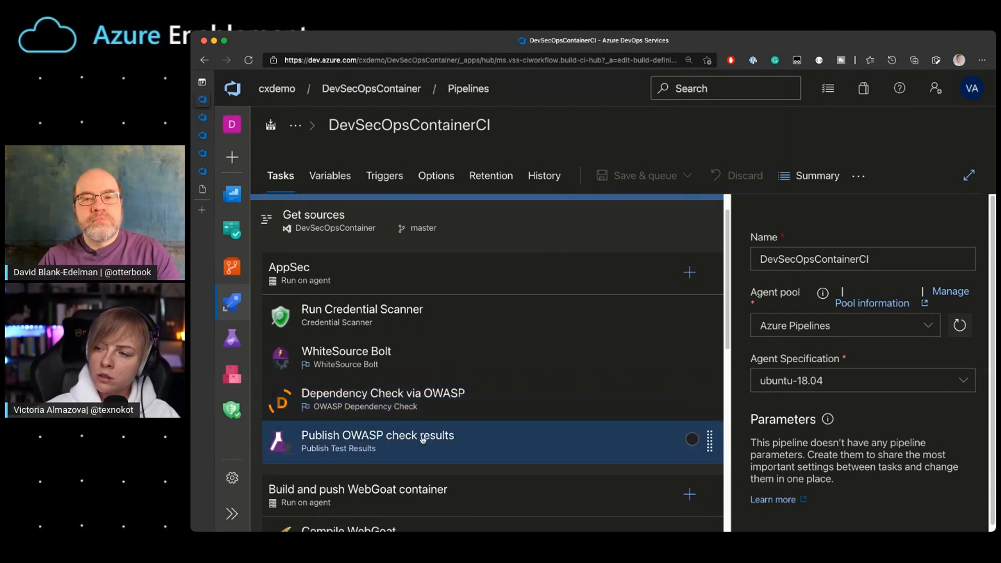
pyautogui.scroll(-3)
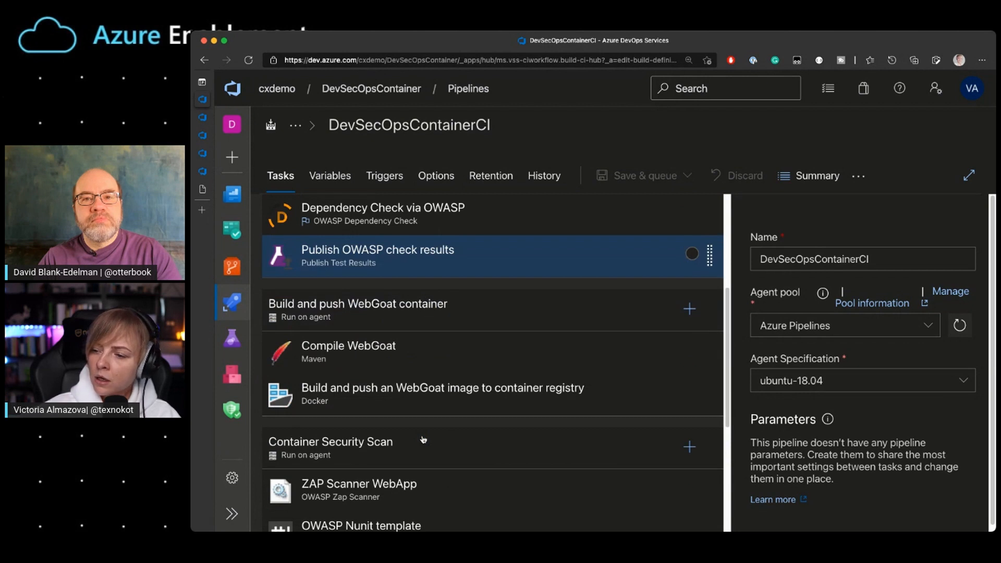
pyautogui.click(441, 394)
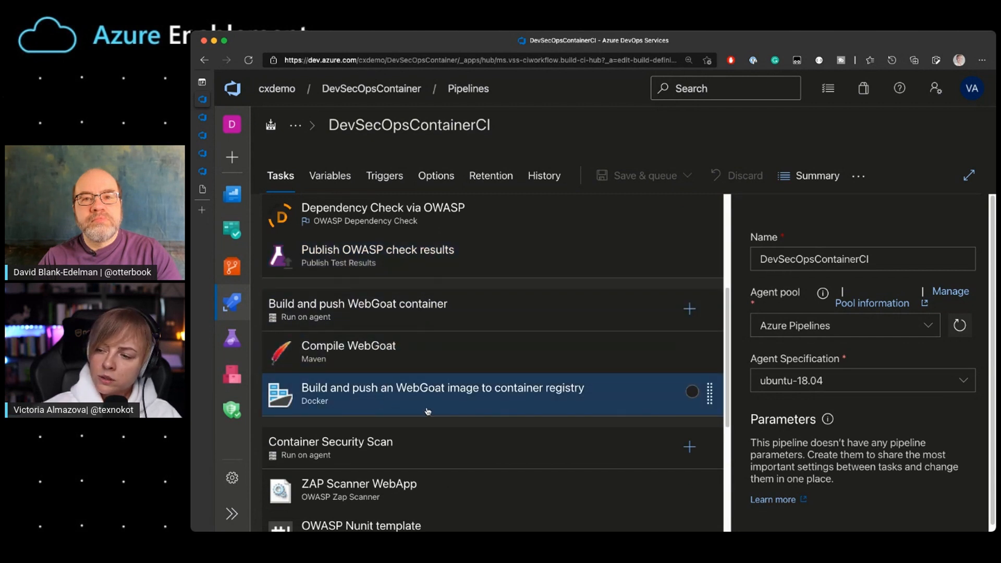
pyautogui.scroll(-3)
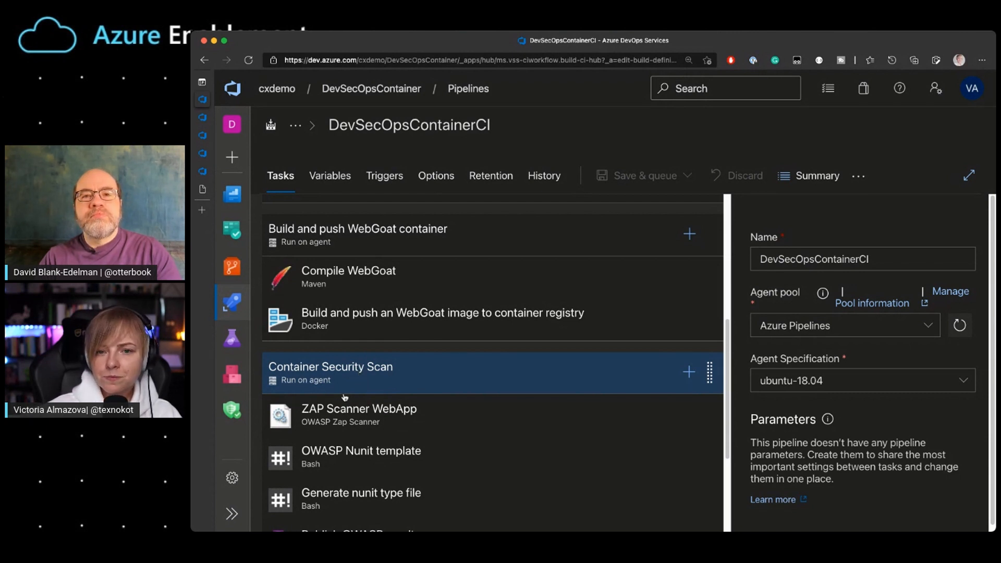
pyautogui.click(358, 415)
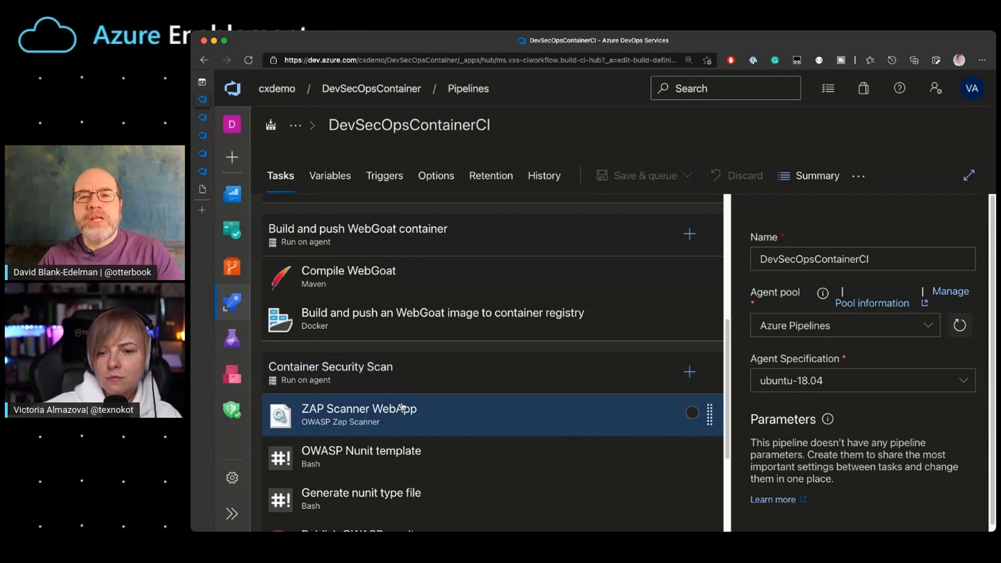
# Select the Run Credential Scanner step to show its log with the found matches in WebGoat files
pyautogui.scroll(-3)
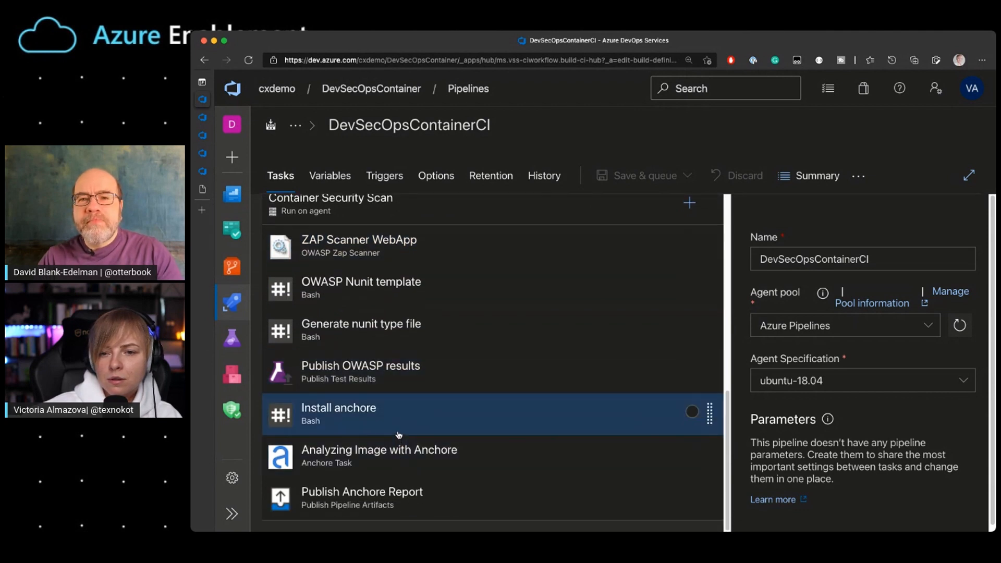
pyautogui.click(361, 330)
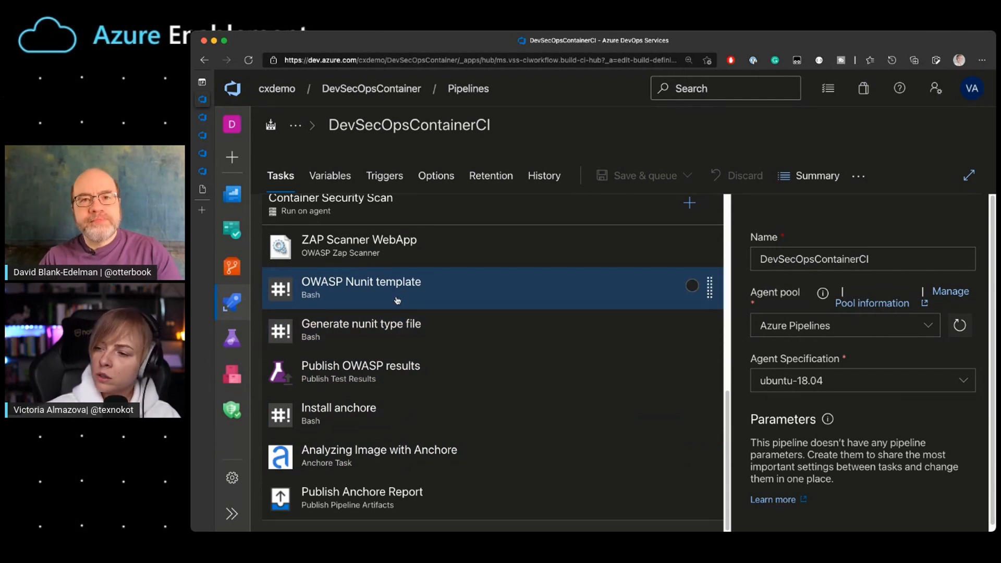
pyautogui.click(360, 371)
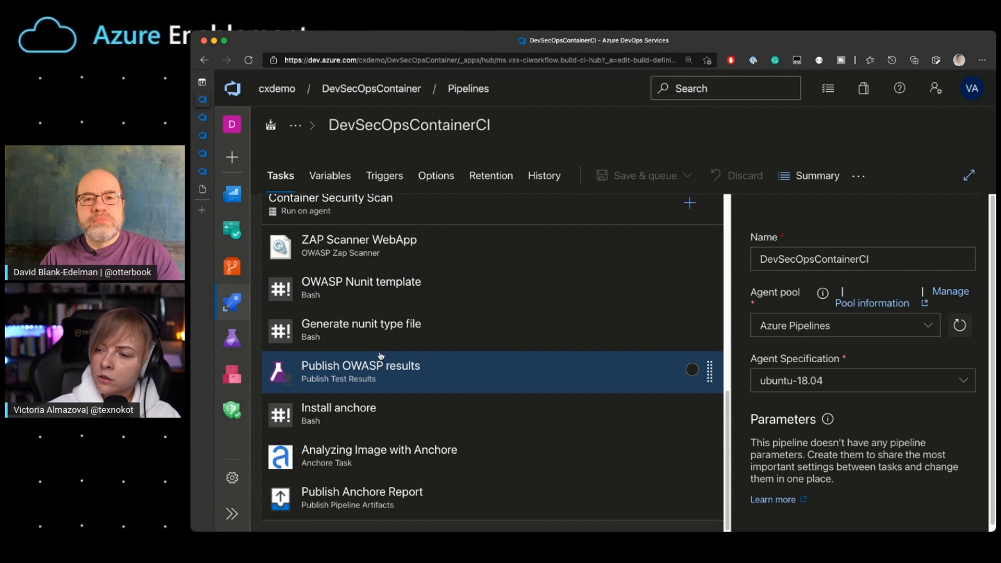
pyautogui.click(337, 414)
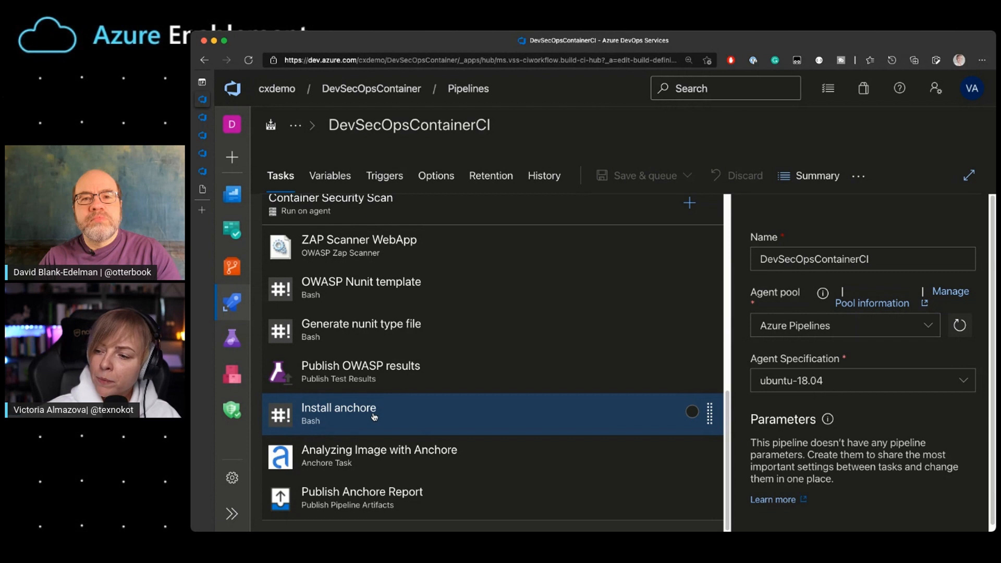
pyautogui.click(378, 455)
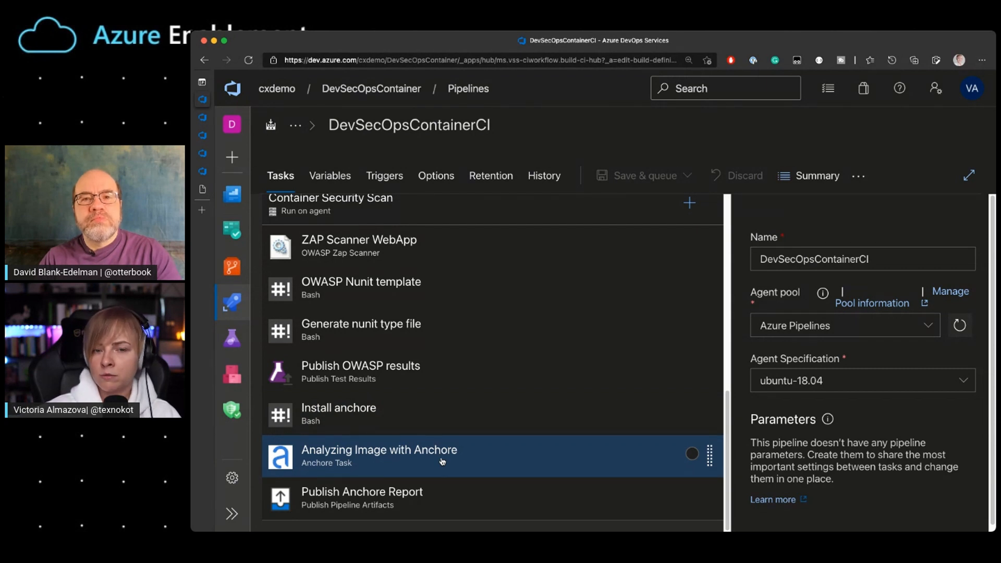
pyautogui.click(338, 414)
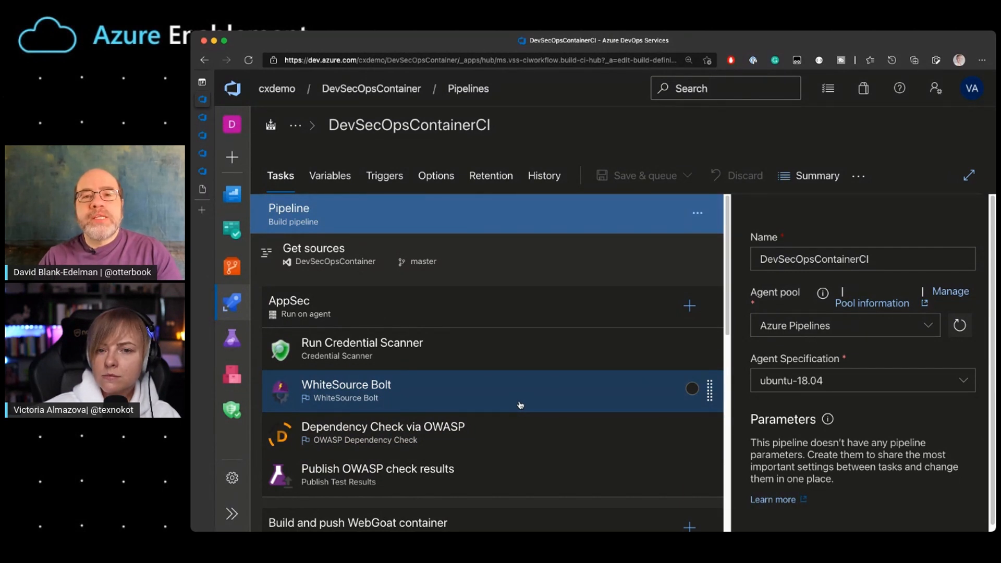
pyautogui.moveTo(482, 397)
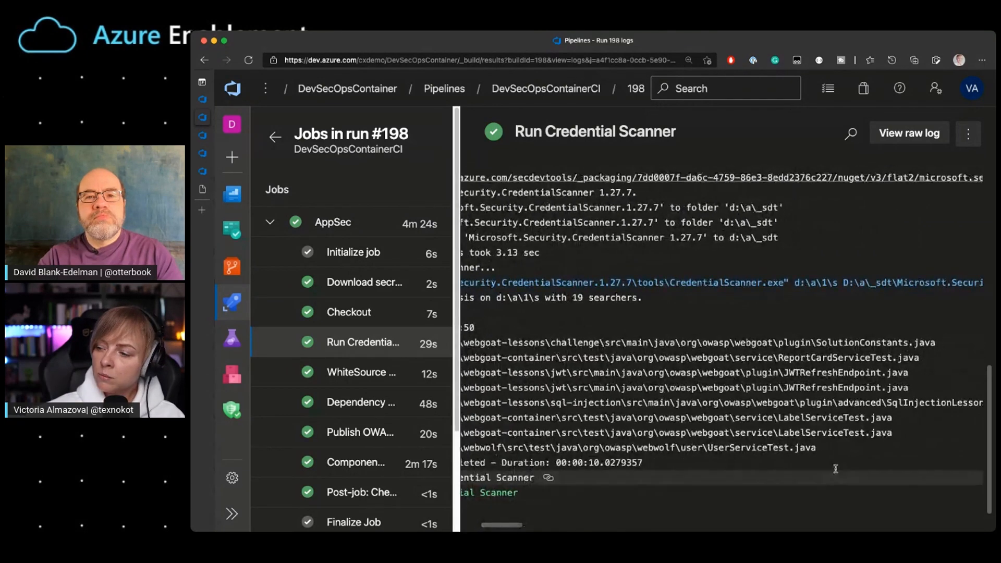
# Highlight the Credential Scanner's 'Found match' lines for webgoat and webwolf source files
pyautogui.moveTo(610, 342); pyautogui.dragTo(814, 447)
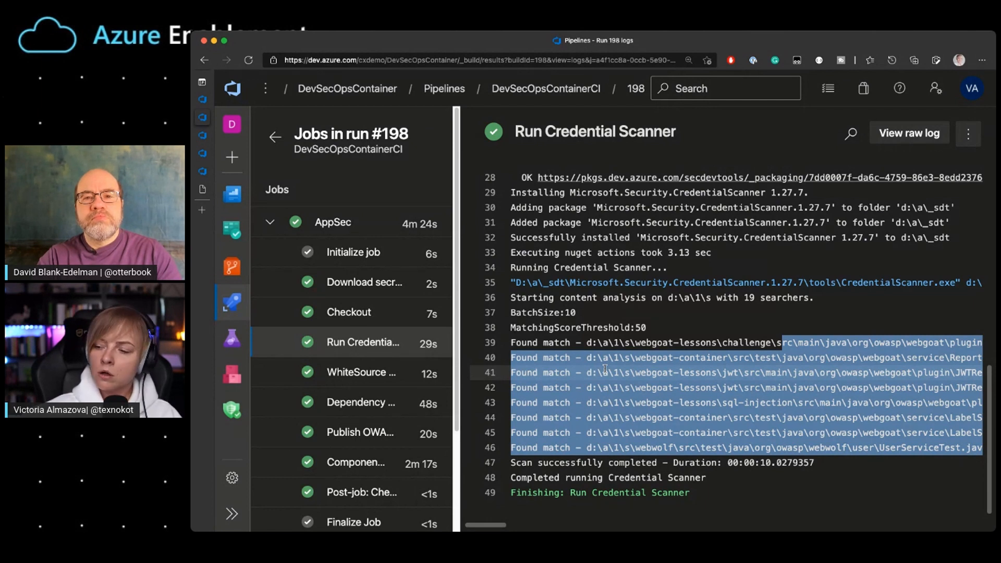
pyautogui.moveTo(617, 394)
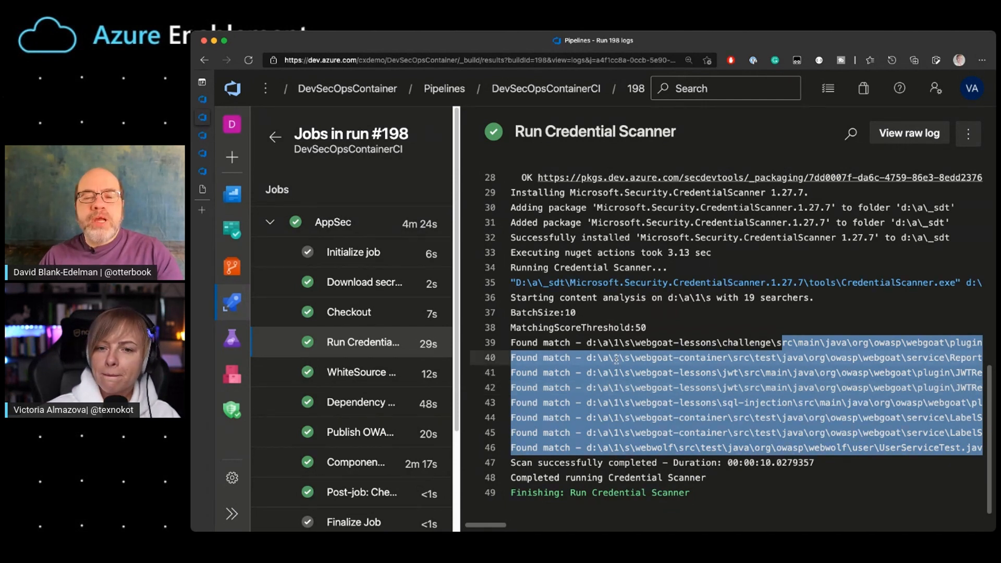
pyautogui.click(202, 82)
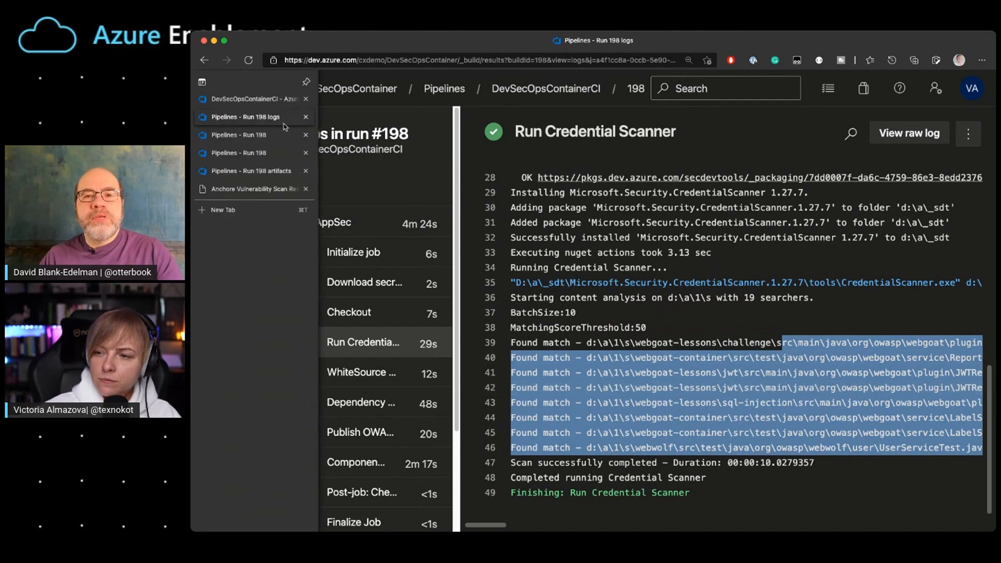
pyautogui.moveTo(271, 141)
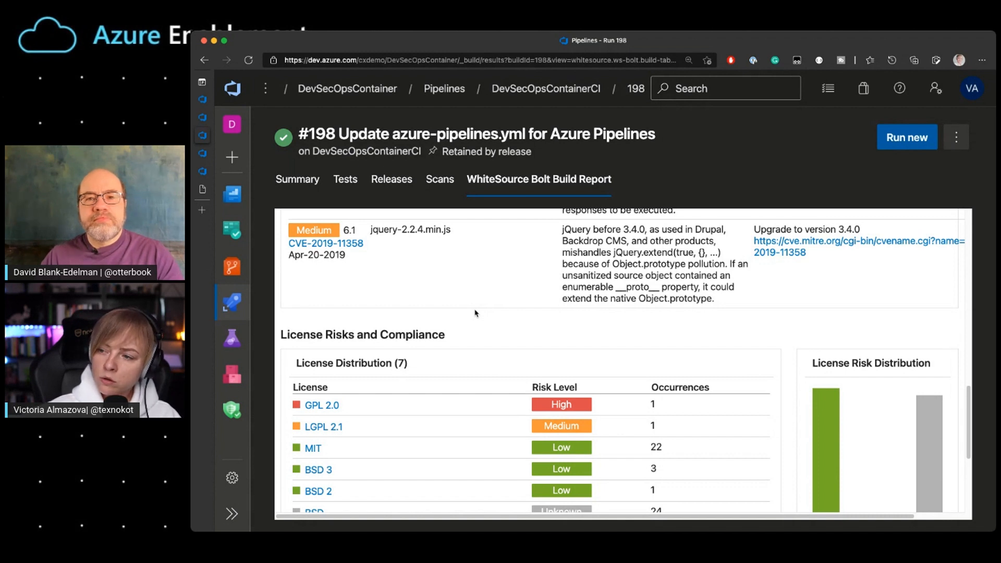
pyautogui.moveTo(550, 214)
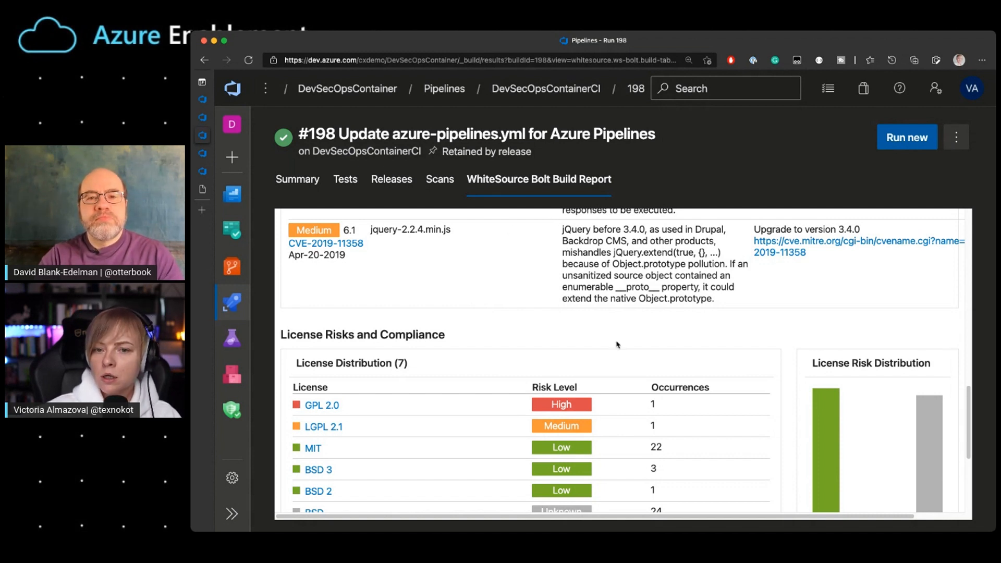
pyautogui.scroll(-3)
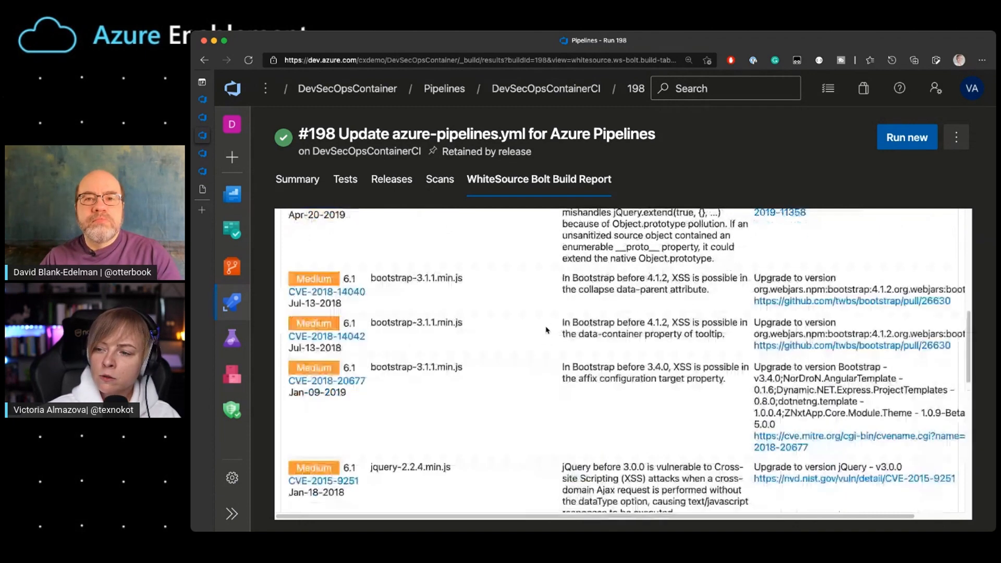
pyautogui.scroll(3)
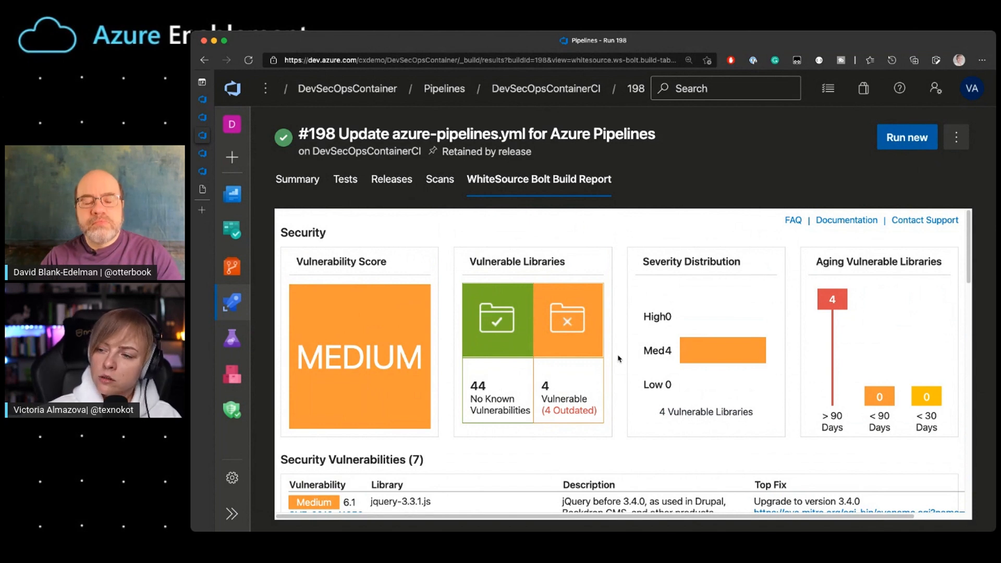
pyautogui.moveTo(268, 340)
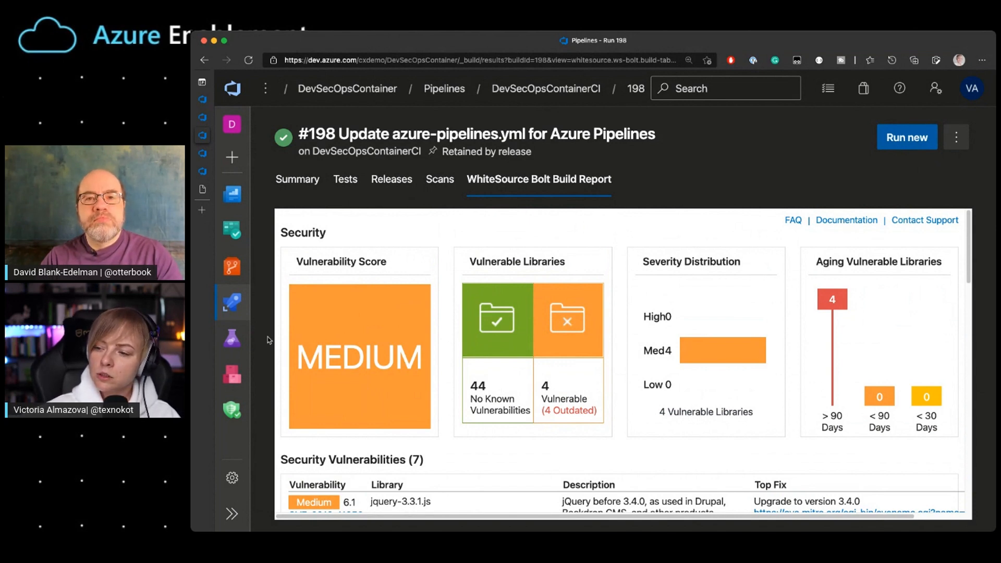
pyautogui.scroll(-3)
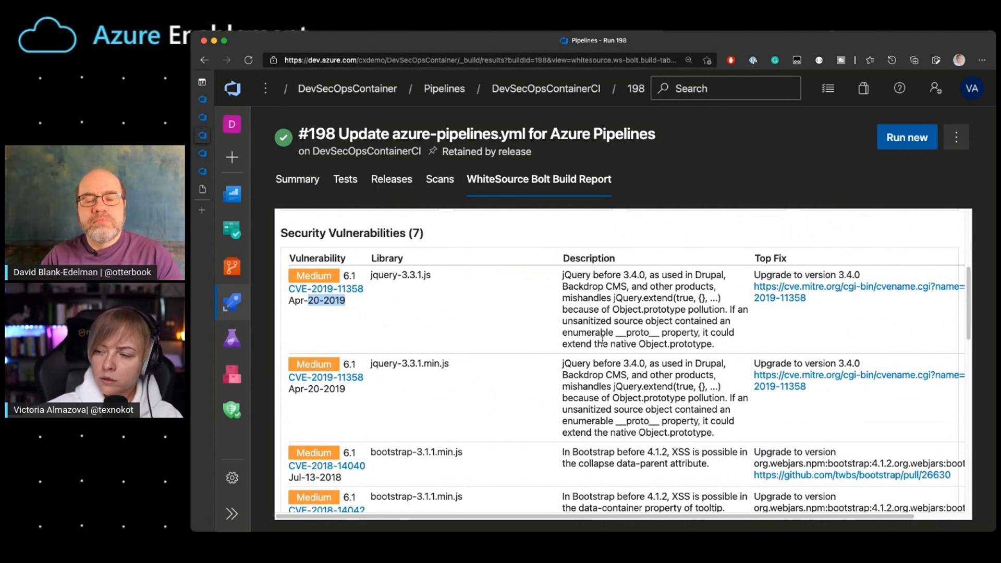
pyautogui.moveTo(725, 372)
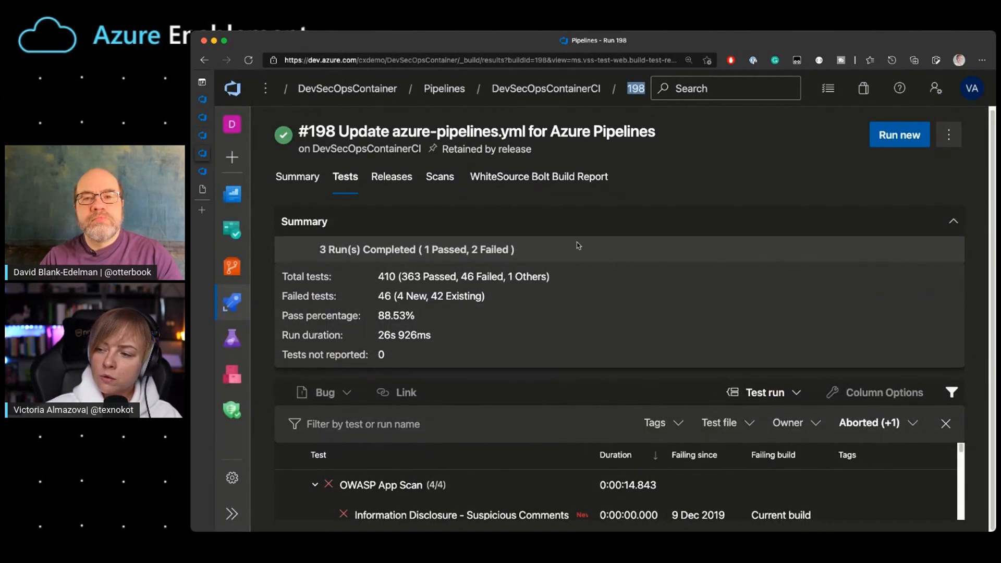
pyautogui.moveTo(854, 283)
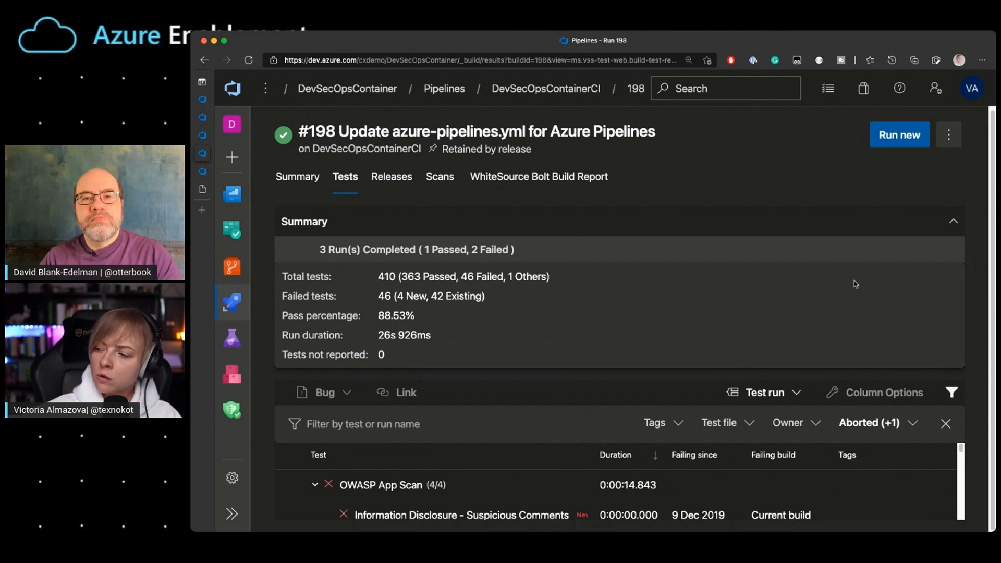
# Scroll through run #198's failed tests list with OWASP App Scan and Dependency Check results
pyautogui.scroll(-3)
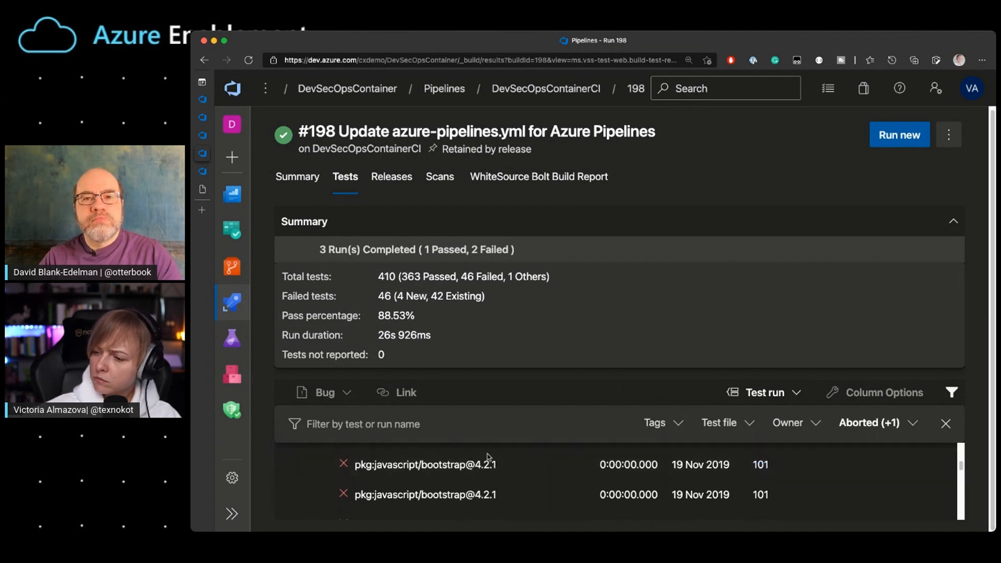
pyautogui.scroll(-3)
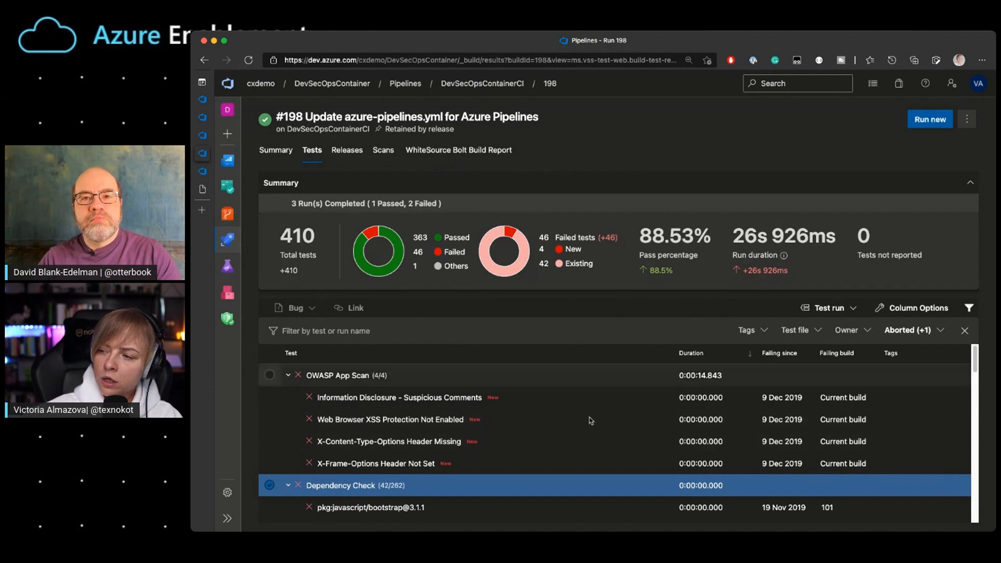
pyautogui.scroll(-3)
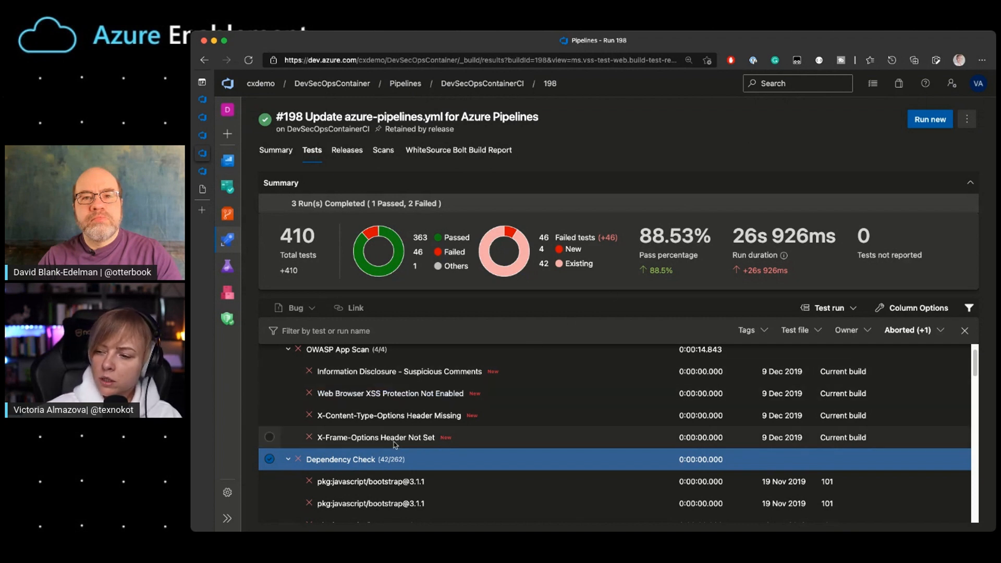
pyautogui.scroll(-3)
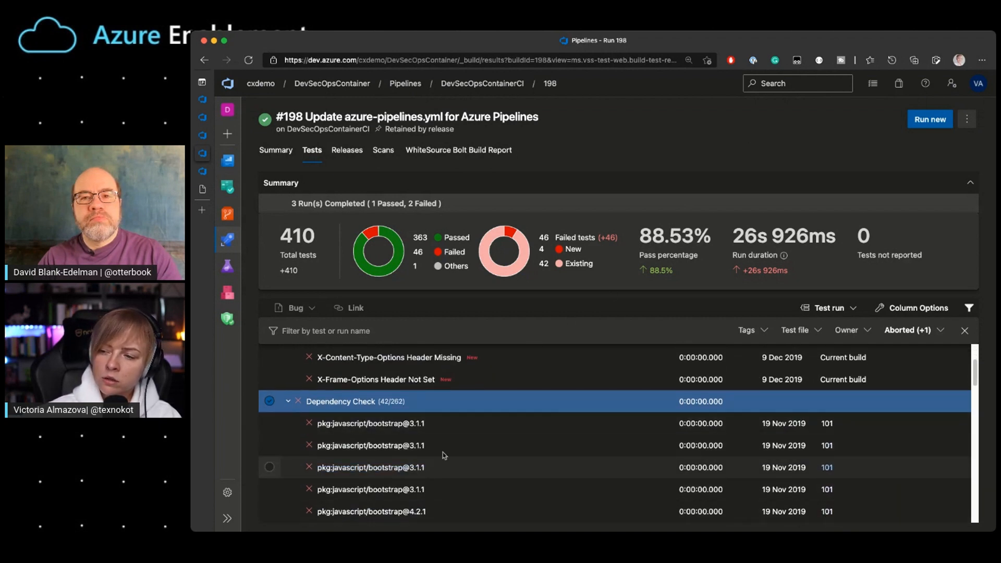
pyautogui.scroll(-3)
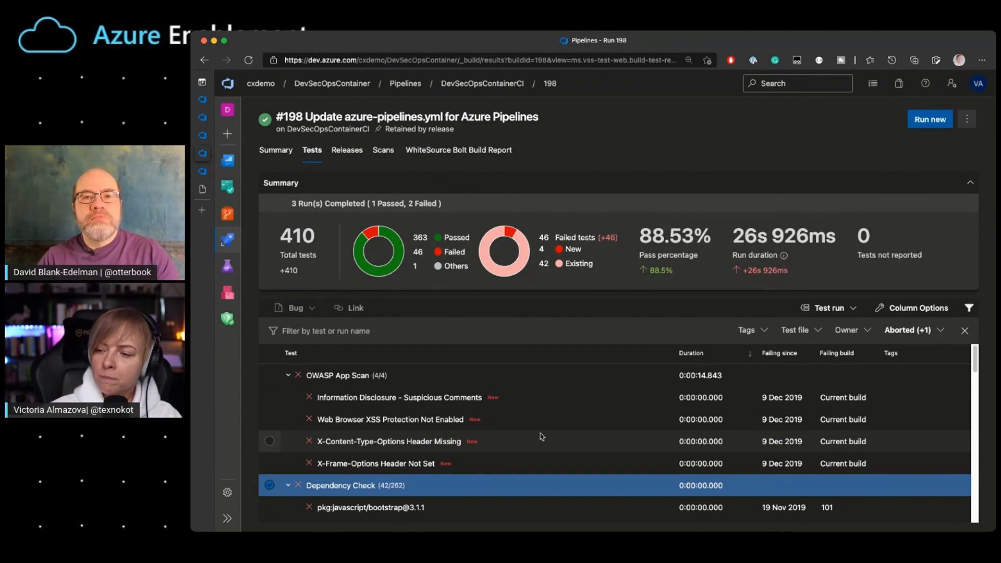
pyautogui.scroll(-3)
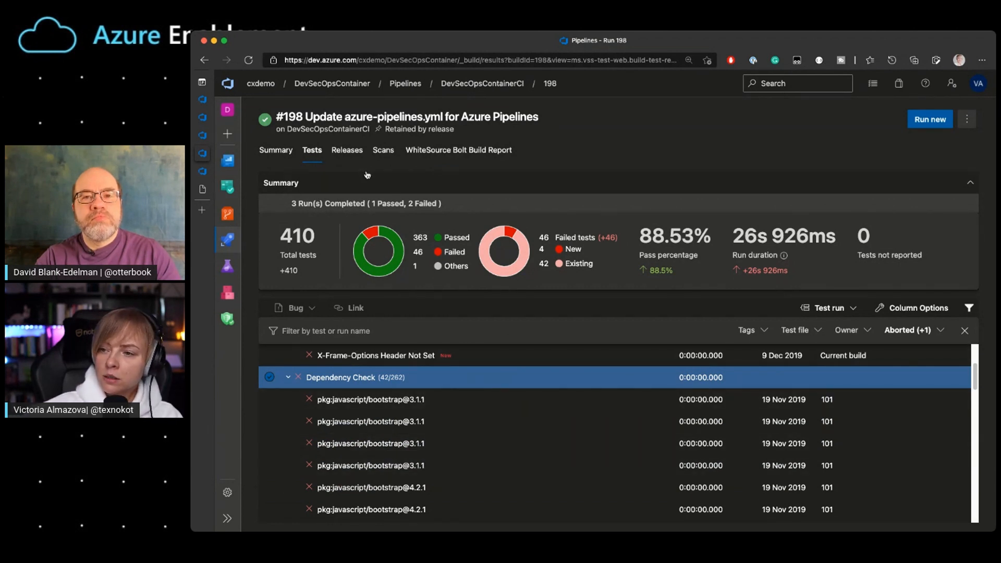
pyautogui.moveTo(428, 231)
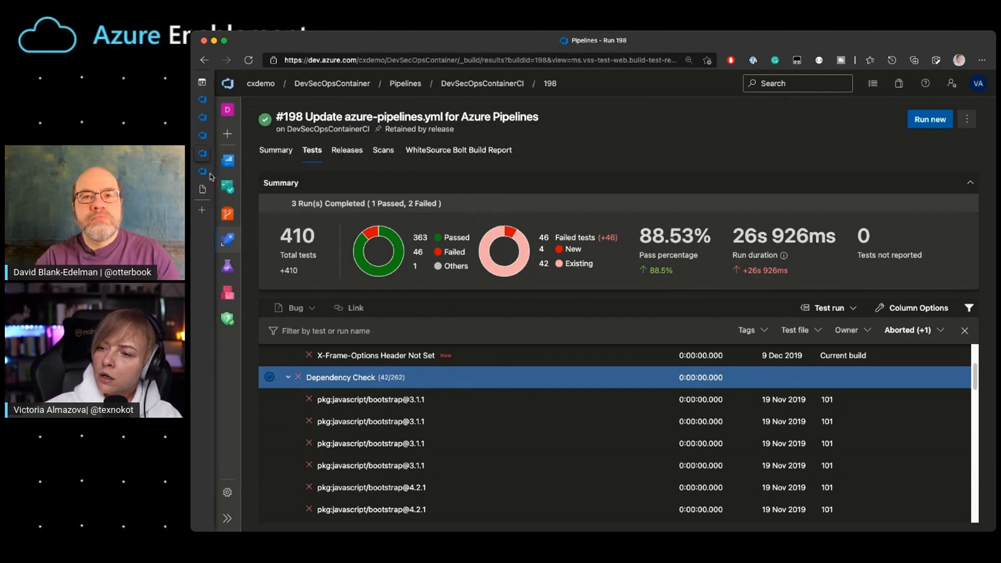
# Switch via the Run 198 artifacts tab to the Anchore Vulnerability Scan Report listing package CVEs
pyautogui.click(202, 81)
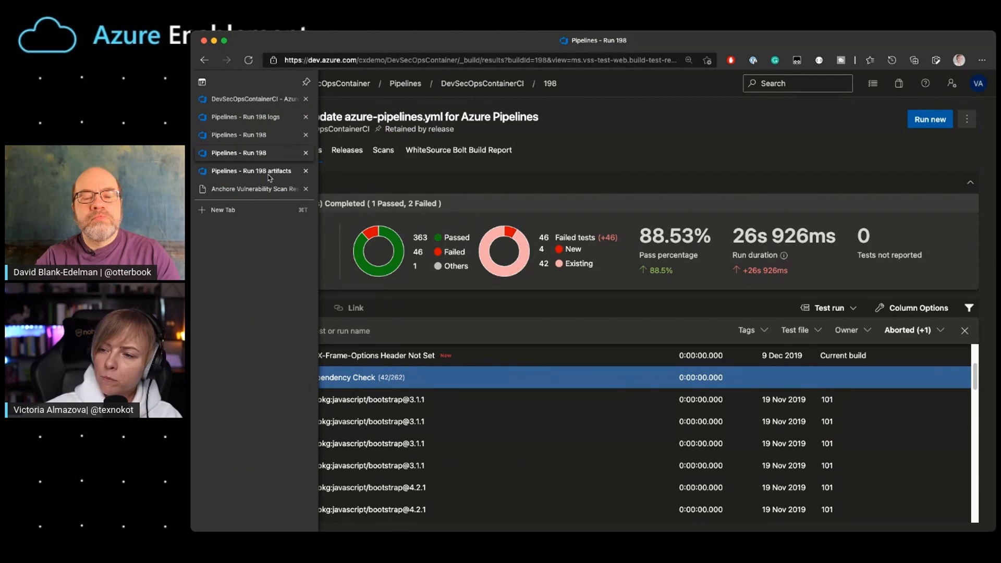
pyautogui.click(251, 170)
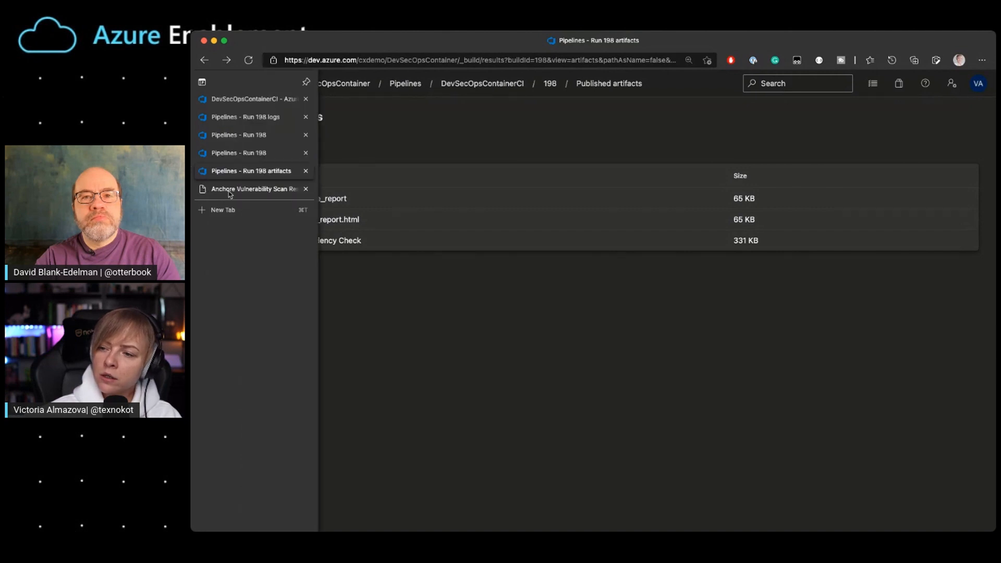
pyautogui.click(255, 189)
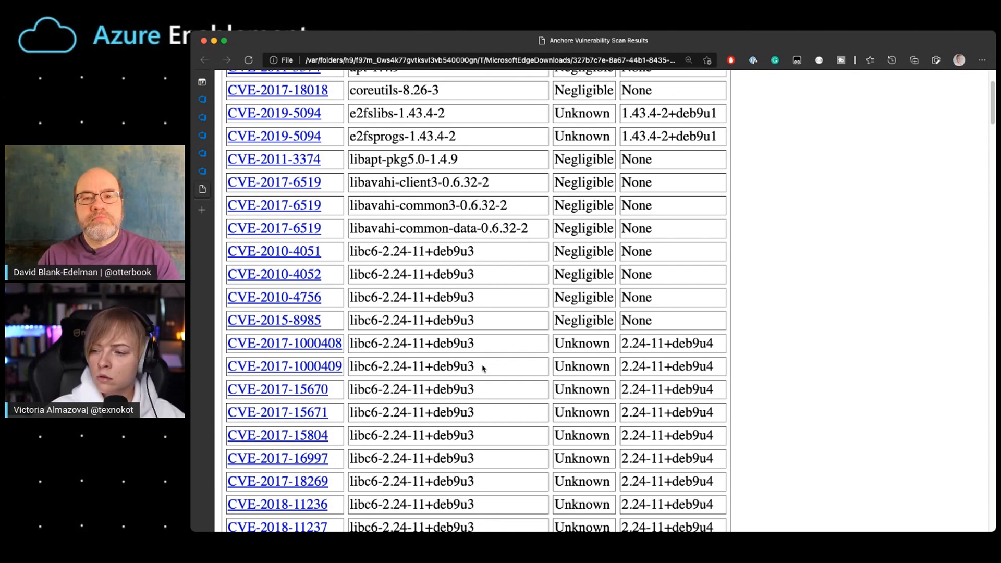
pyautogui.scroll(-3)
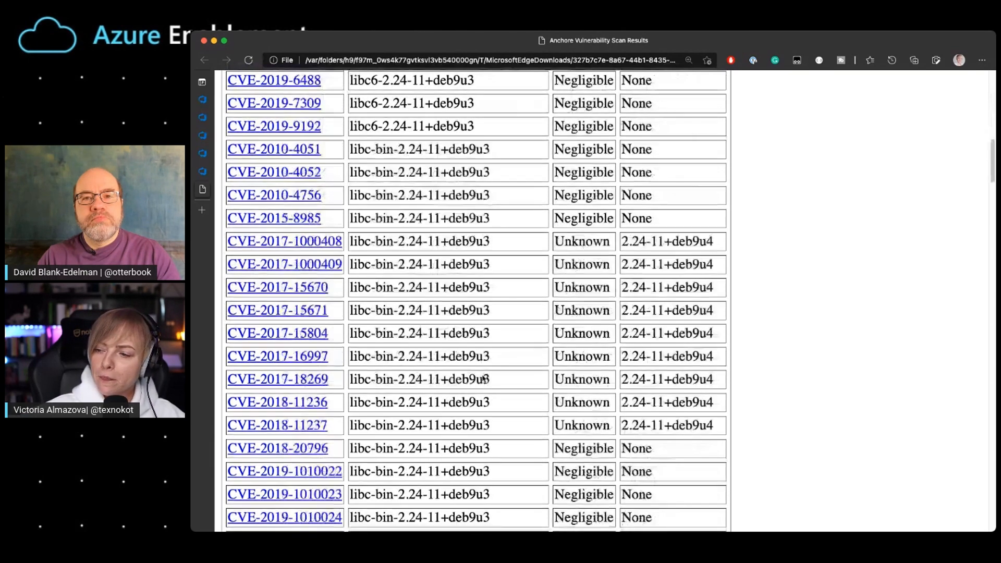
pyautogui.scroll(-3)
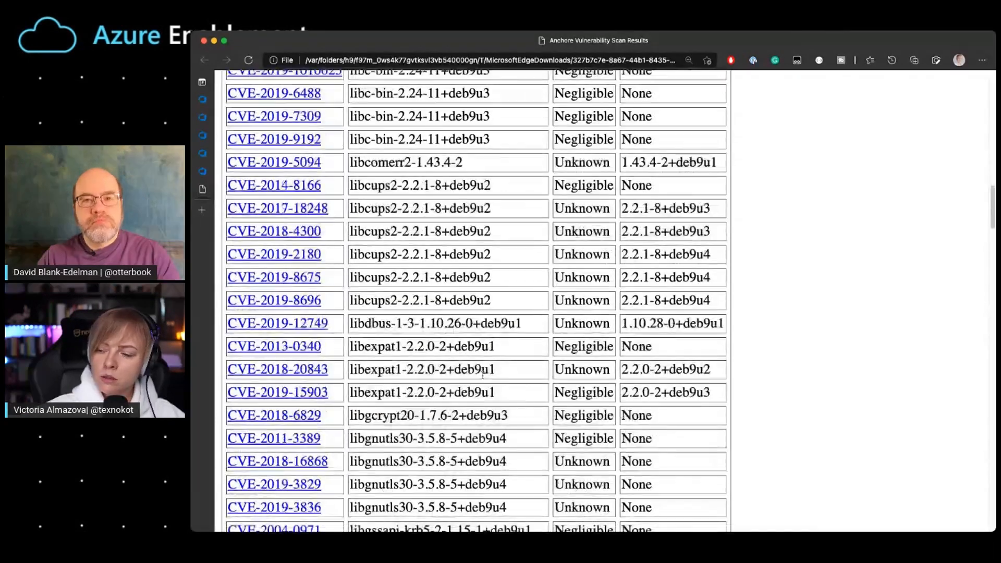
pyautogui.scroll(-3)
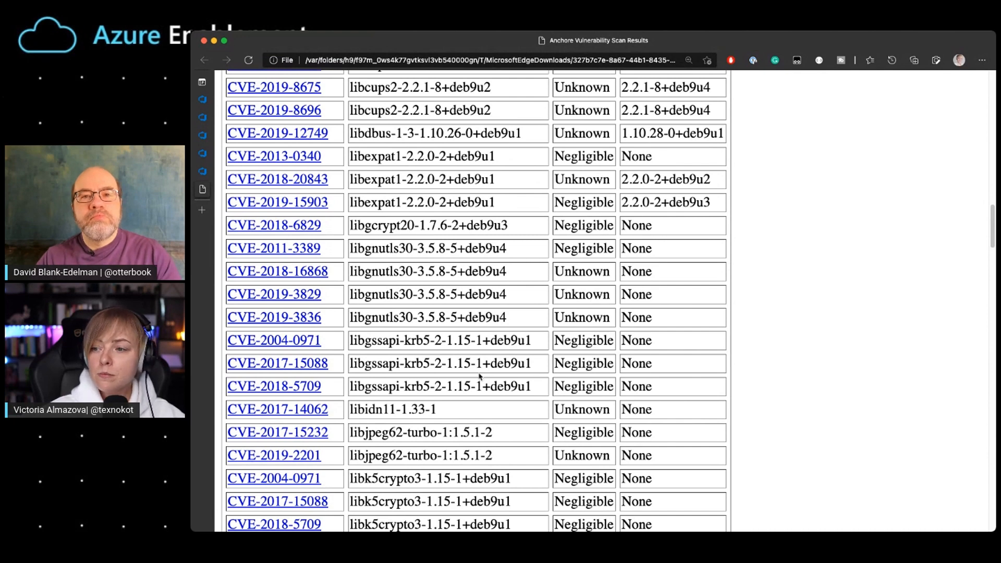
pyautogui.scroll(-3)
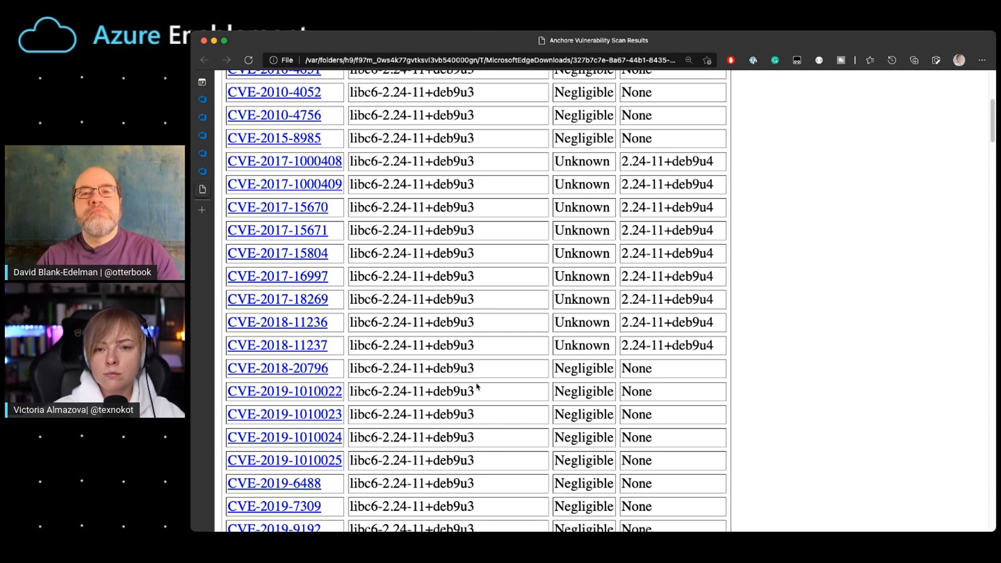
pyautogui.moveTo(508, 362)
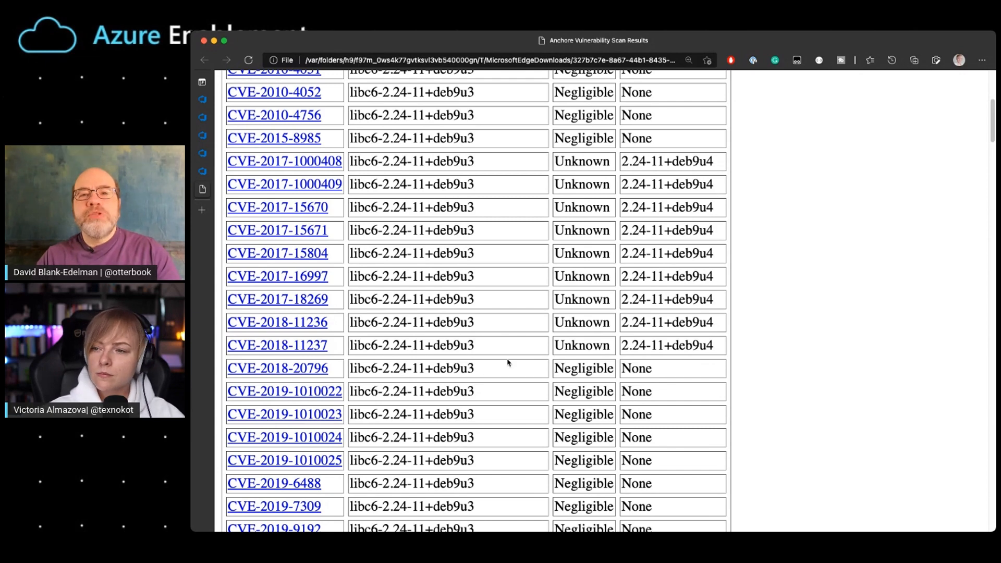
pyautogui.scroll(3)
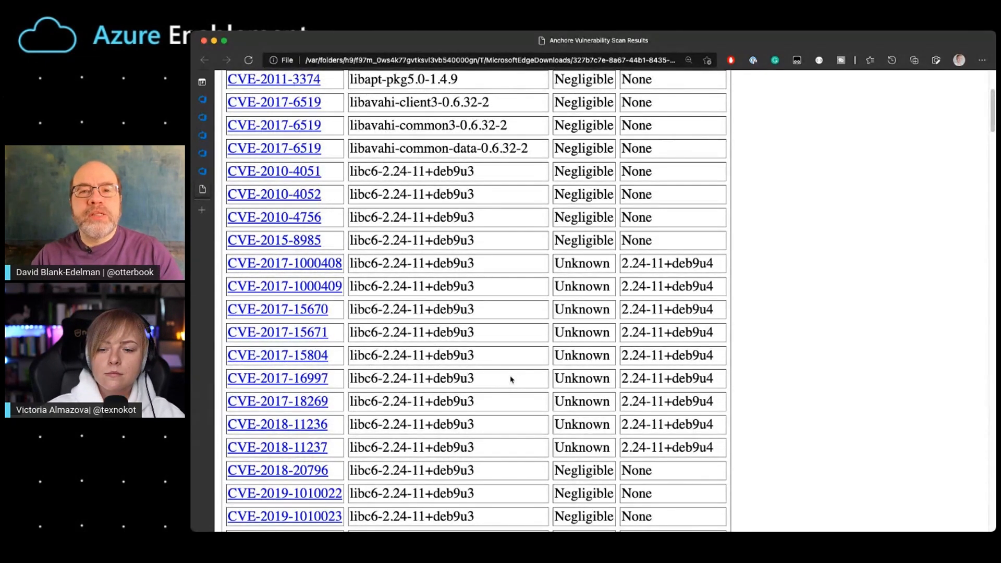